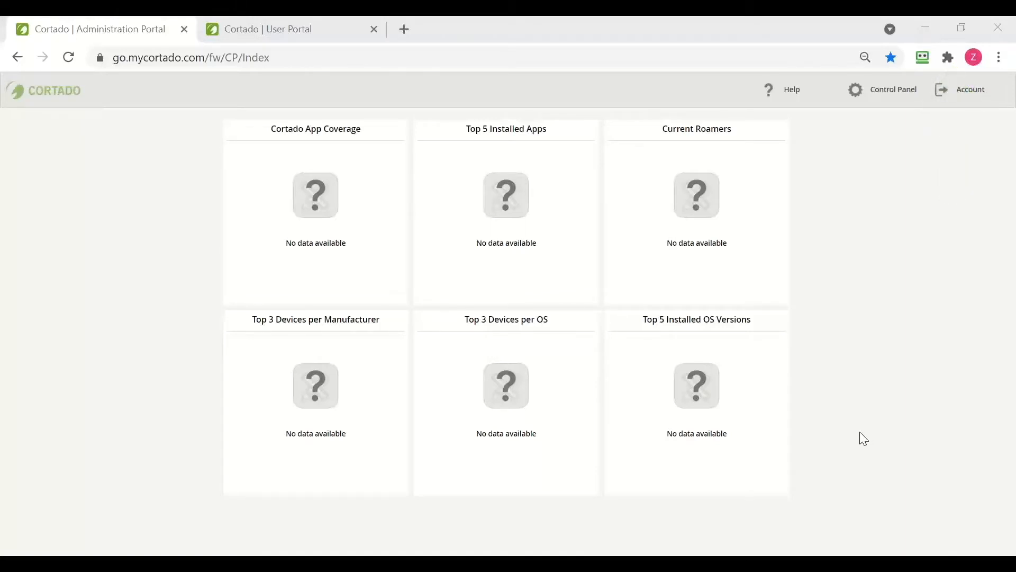
- Reach the User Portal's My Devices page and begin a new device enrollment
{"action": "left_click", "coordinate": [288, 30]}
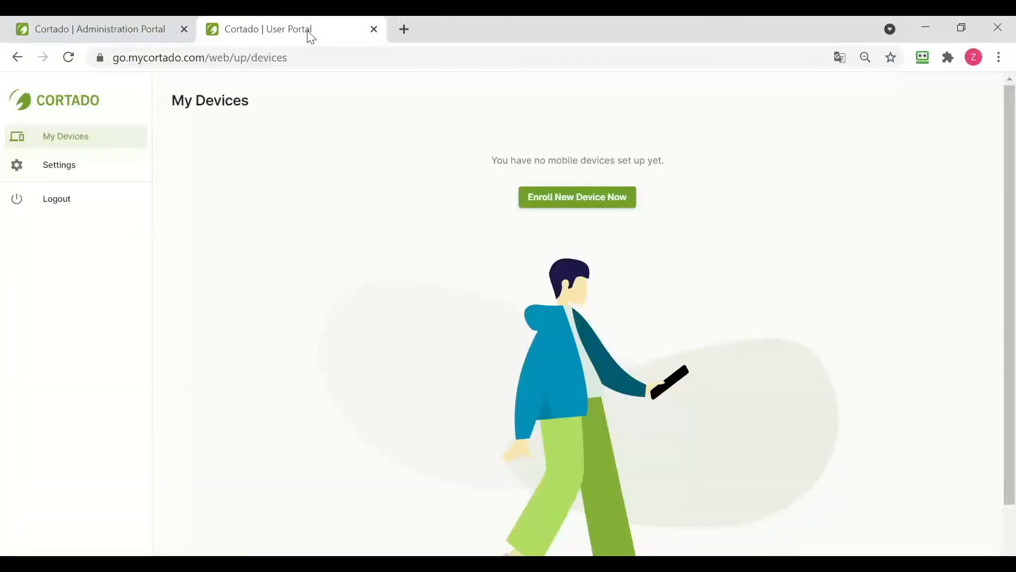
{"action": "mouse_move", "coordinate": [728, 262]}
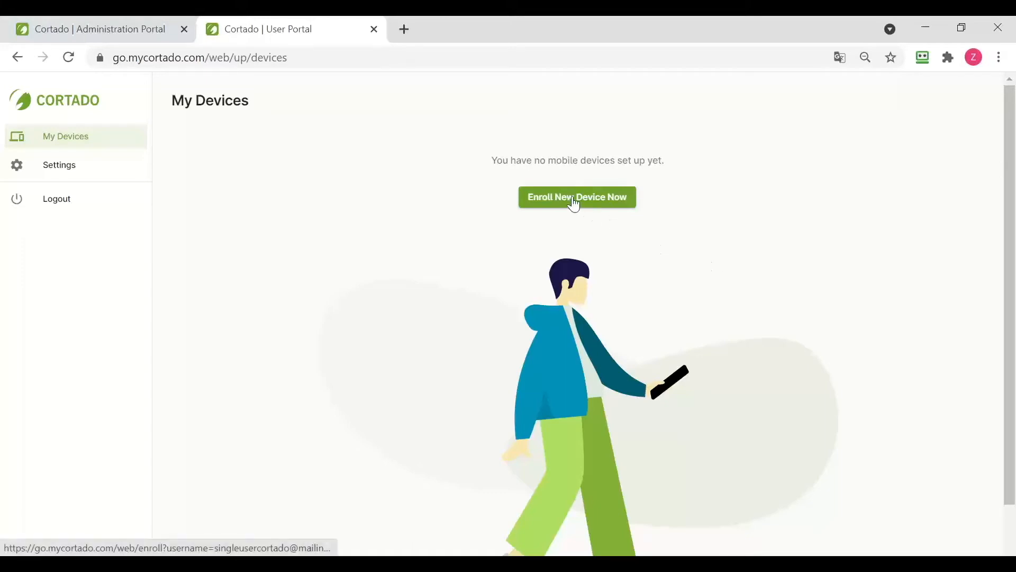
{"action": "left_click", "coordinate": [576, 197]}
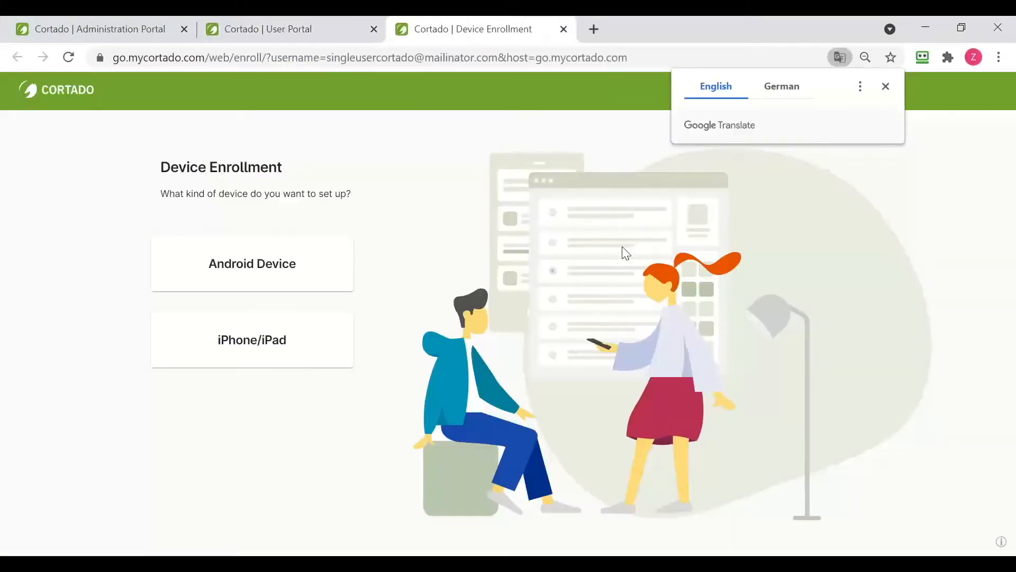
{"action": "mouse_move", "coordinate": [139, 328]}
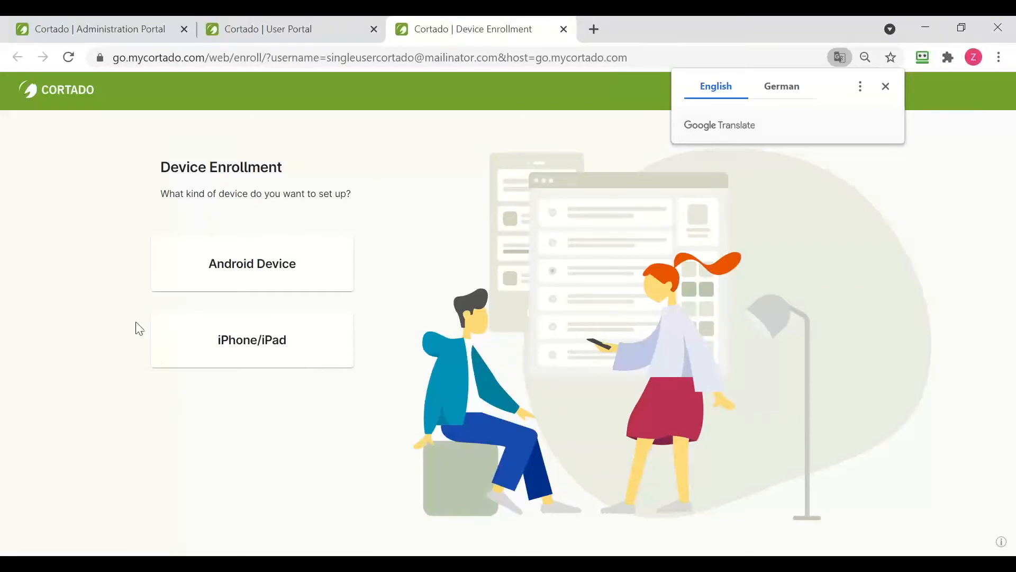
{"action": "mouse_move", "coordinate": [266, 280]}
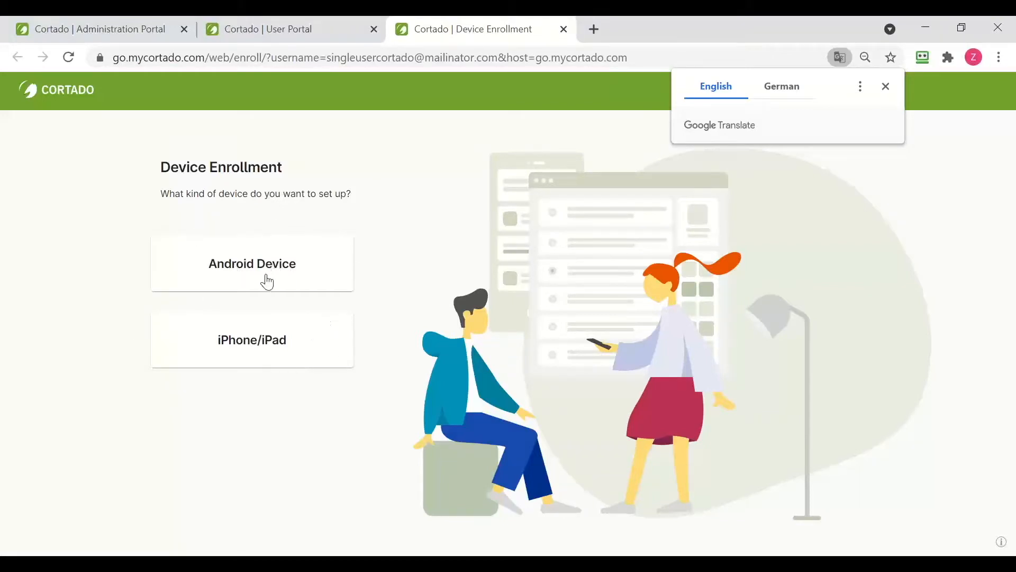
- Choose Android enrollment with the COPE corporate-with-private-use setup
{"action": "left_click", "coordinate": [252, 263]}
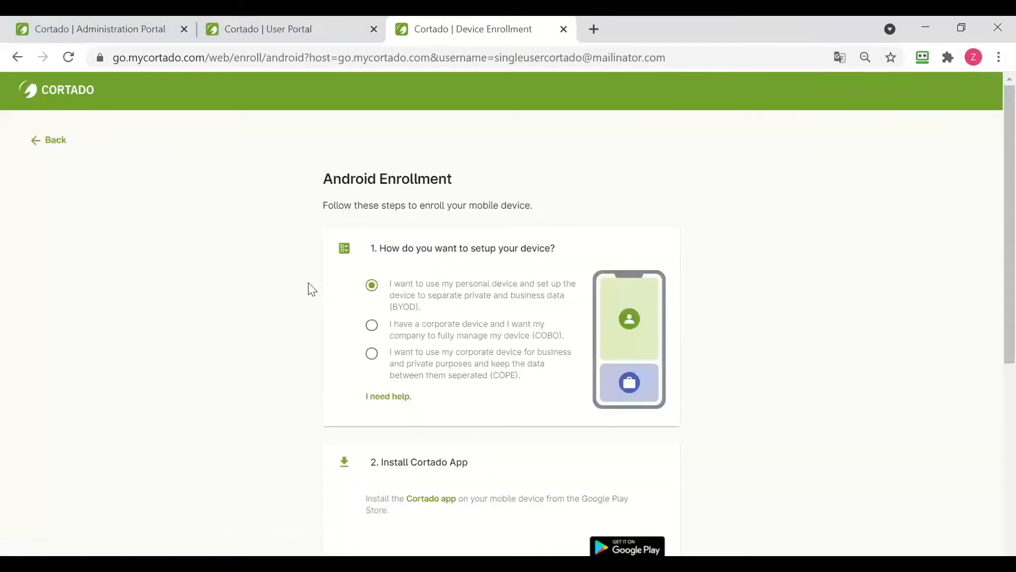
{"action": "mouse_move", "coordinate": [453, 354]}
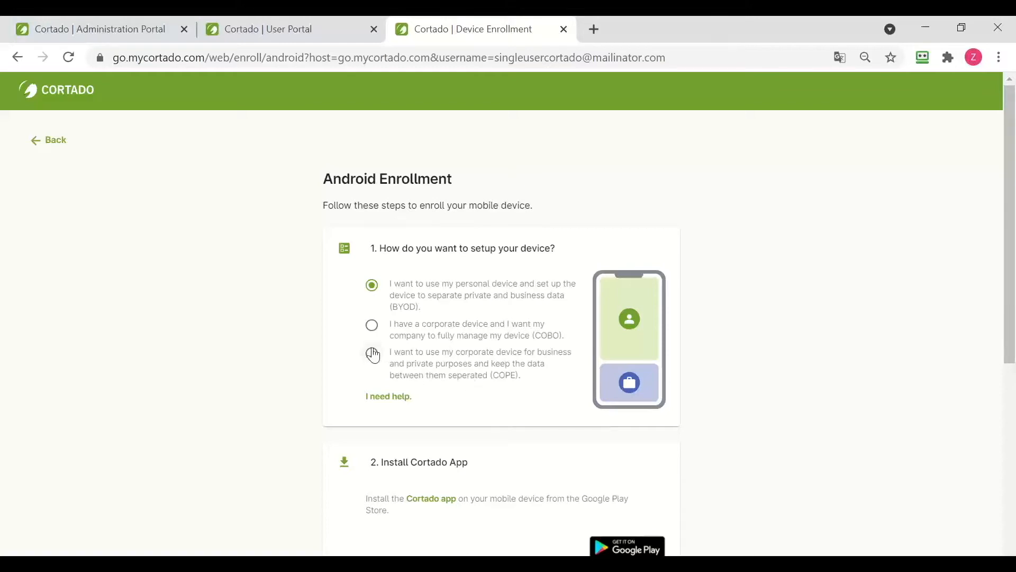
{"action": "left_click", "coordinate": [371, 354]}
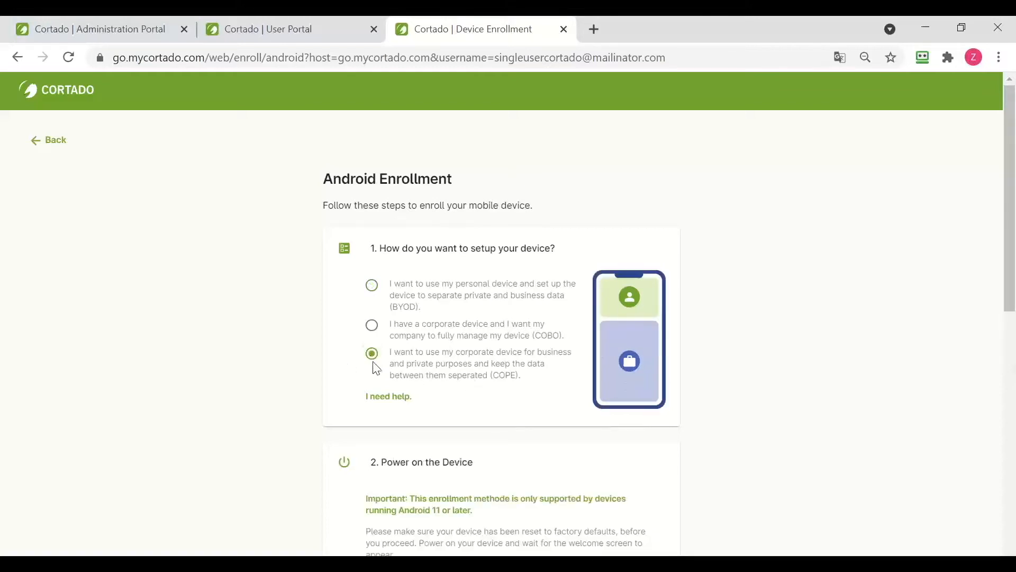
{"action": "mouse_move", "coordinate": [447, 379]}
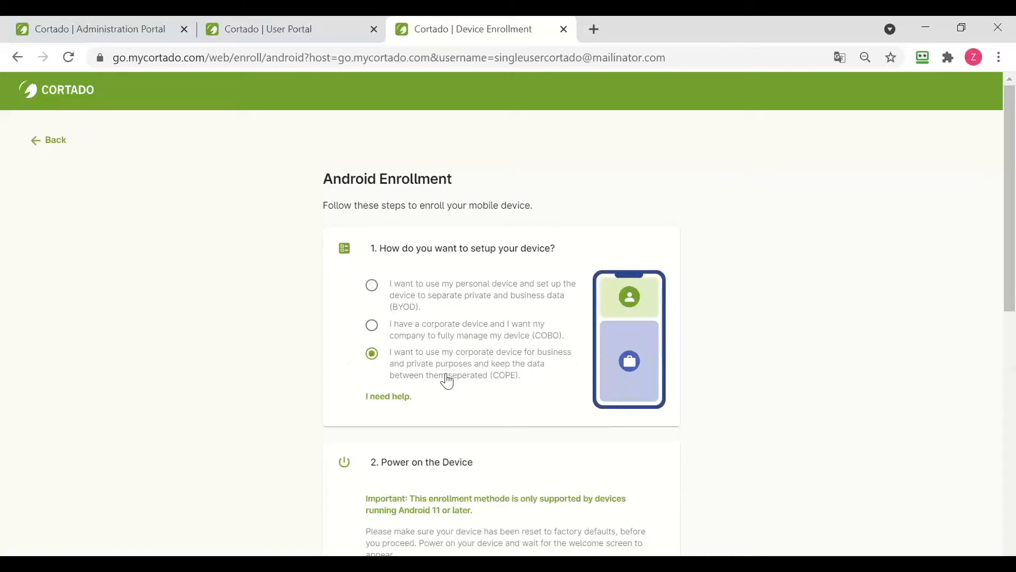
{"action": "mouse_move", "coordinate": [455, 388]}
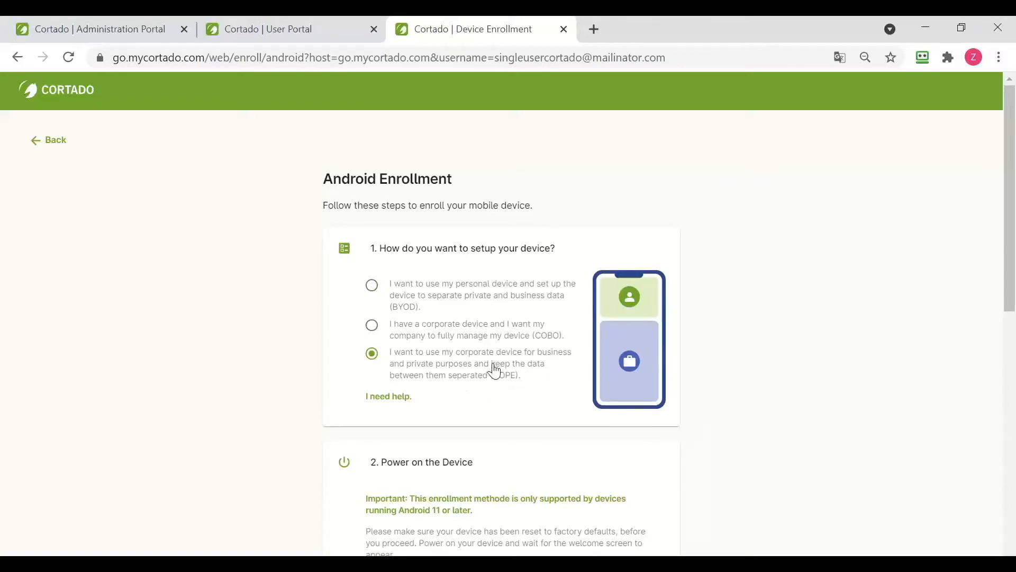
{"action": "scroll", "scroll_direction": "down", "scroll_amount": 3}
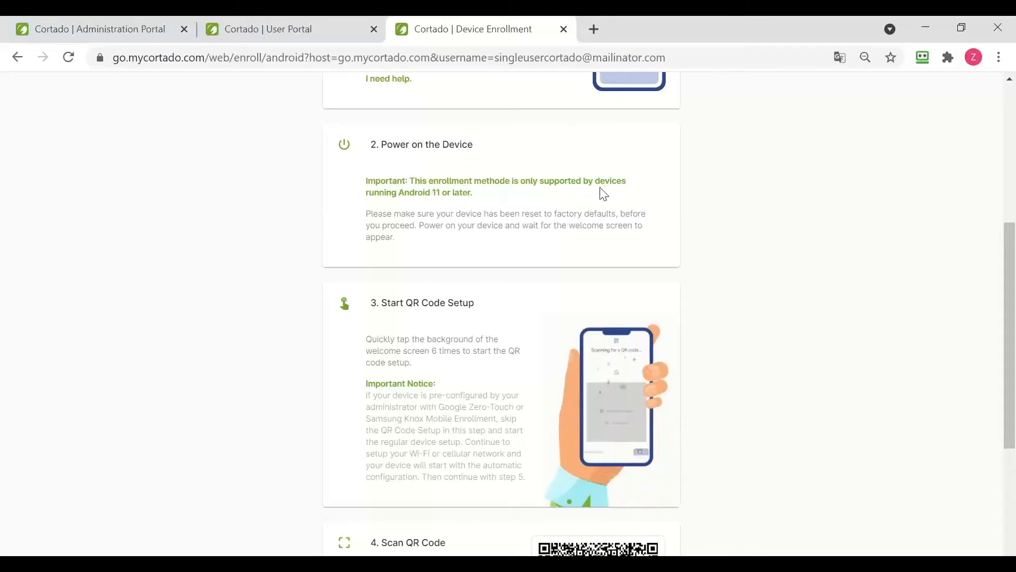
{"action": "mouse_move", "coordinate": [485, 211]}
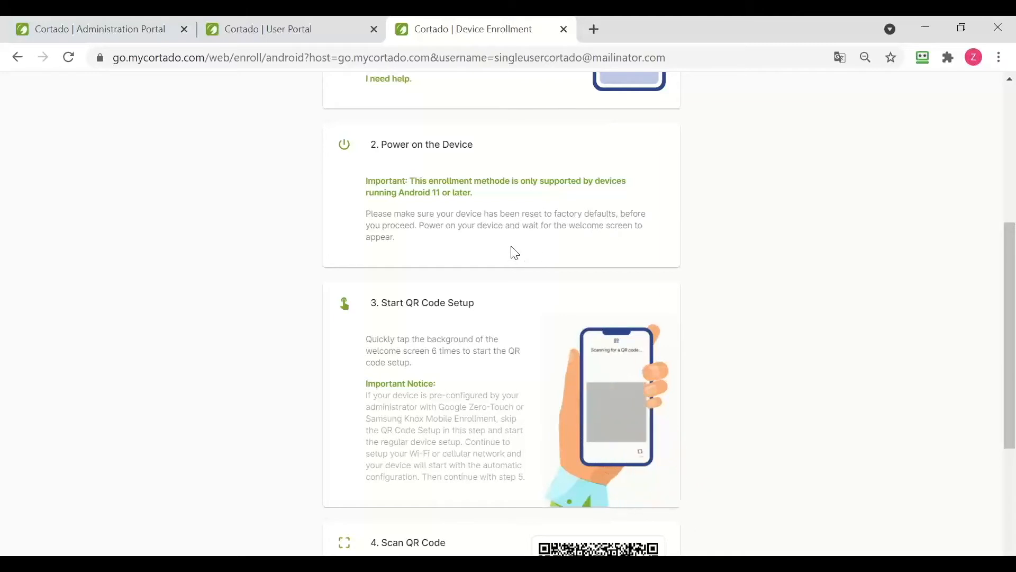
{"action": "scroll", "scroll_direction": "down", "scroll_amount": 3}
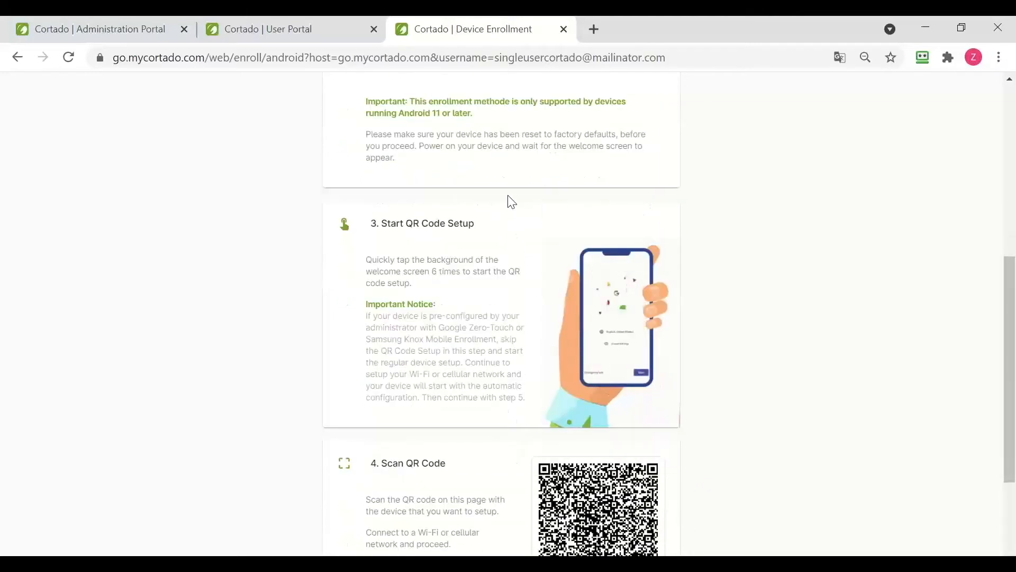
{"action": "scroll", "scroll_direction": "down", "scroll_amount": 3}
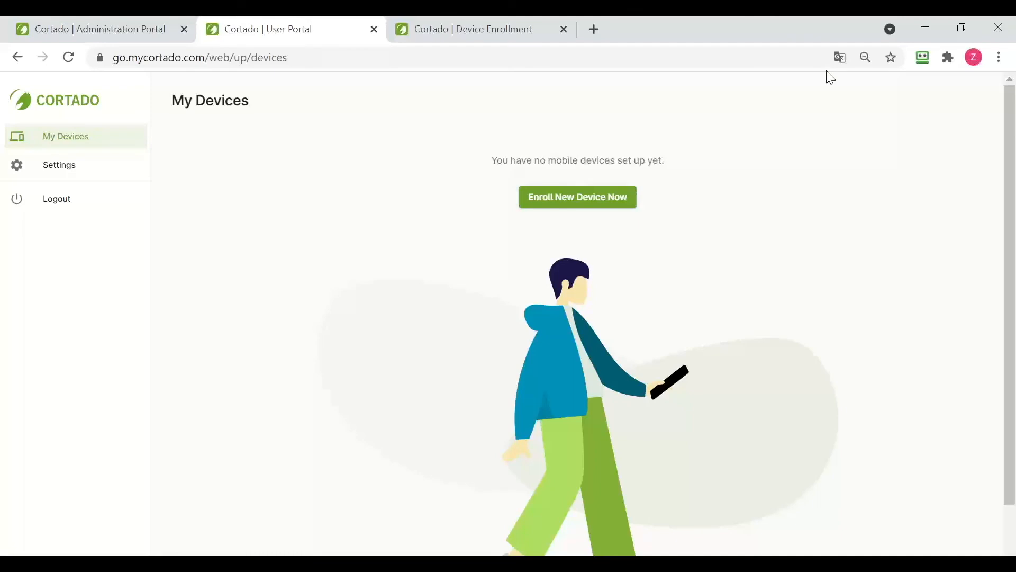
- Reload My Devices and expand the SM-G970F card to show its management actions
{"action": "left_click", "coordinate": [67, 57]}
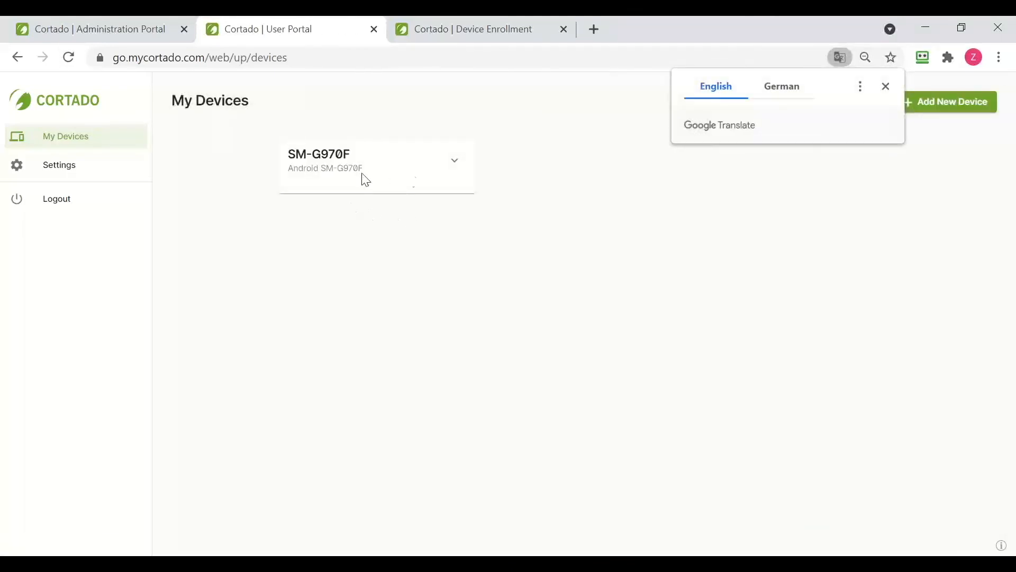
{"action": "left_click", "coordinate": [455, 160]}
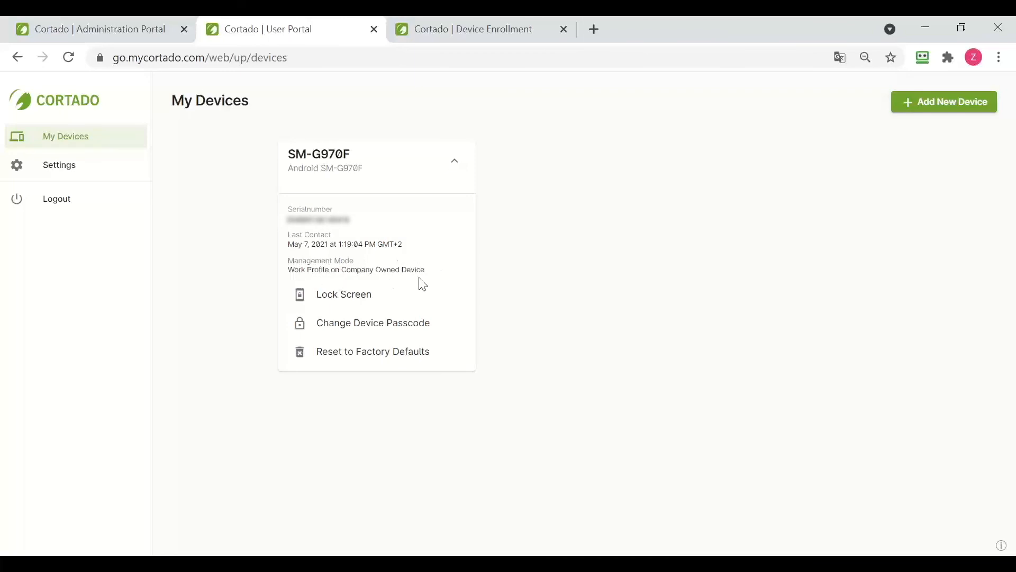
{"action": "mouse_move", "coordinate": [345, 301]}
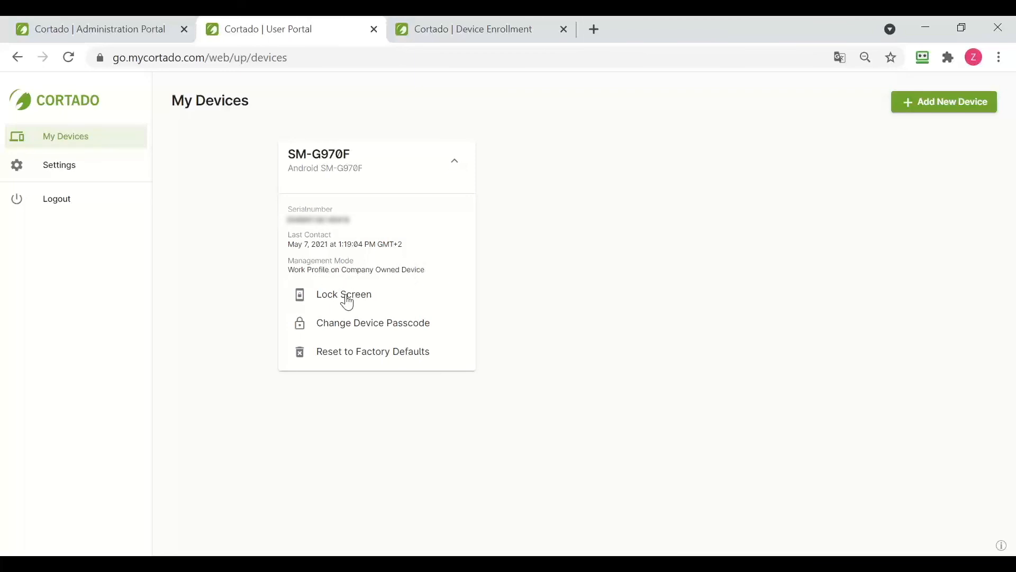
{"action": "mouse_move", "coordinate": [382, 326]}
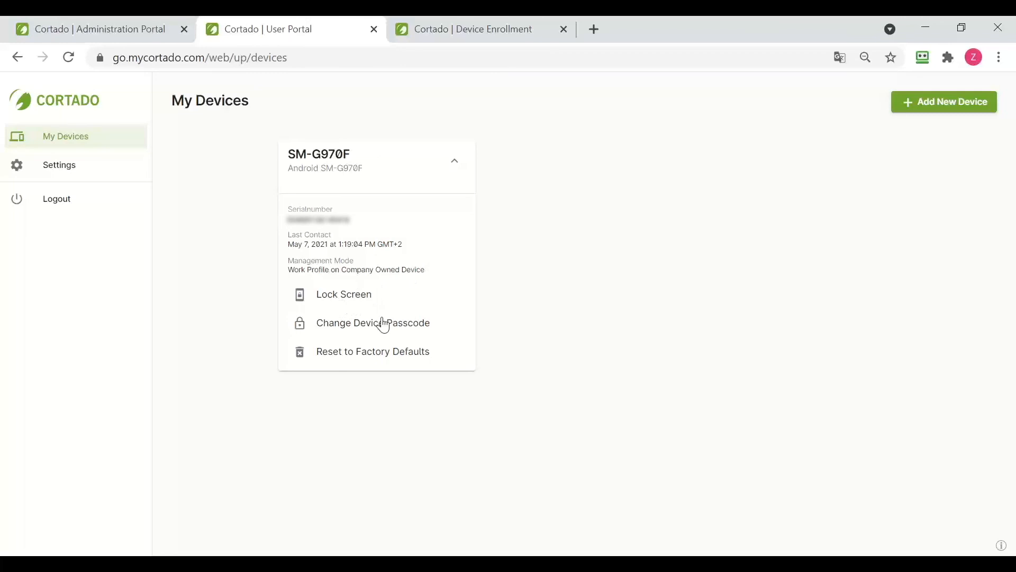
{"action": "mouse_move", "coordinate": [377, 341]}
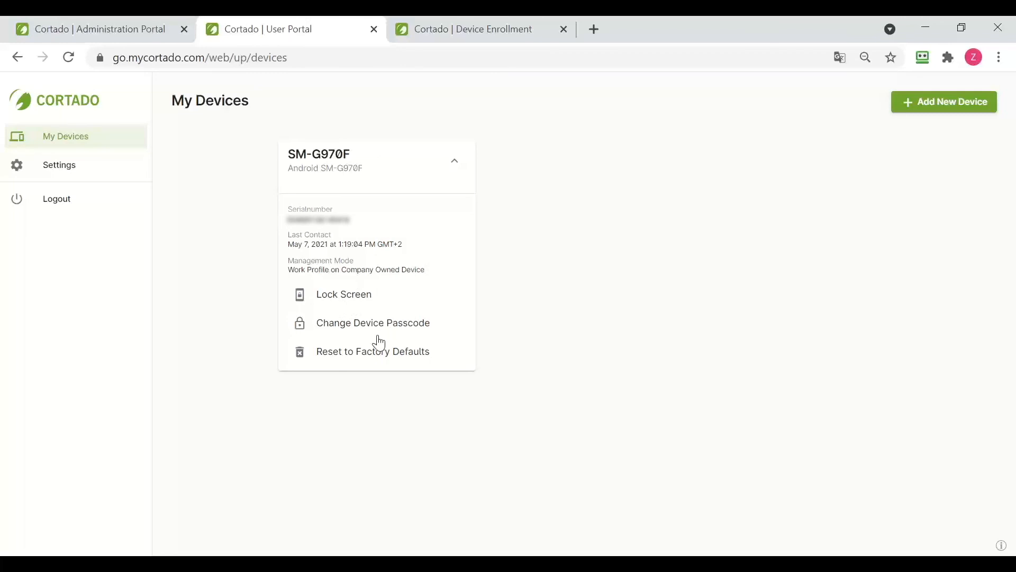
{"action": "mouse_move", "coordinate": [382, 366]}
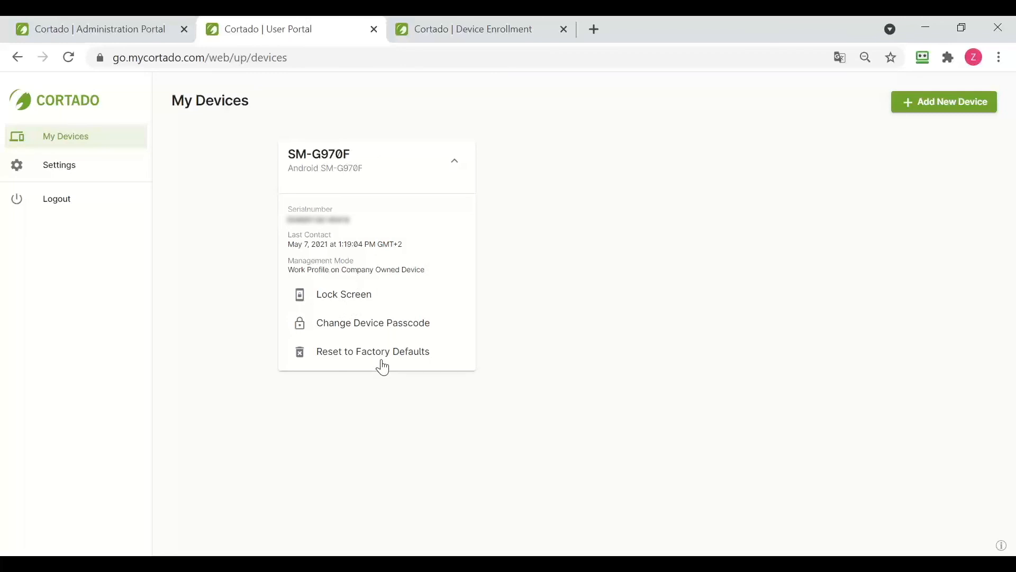